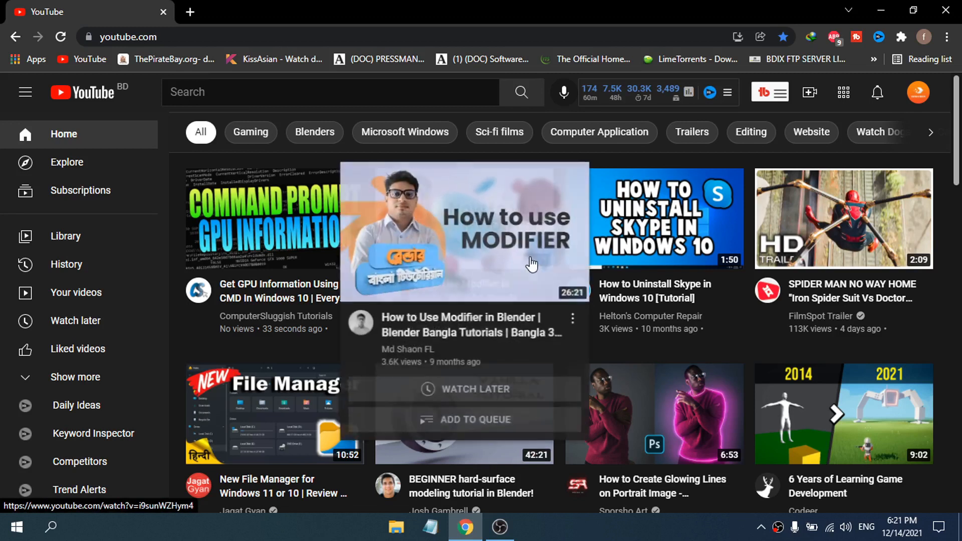
pyautogui.moveTo(692, 257)
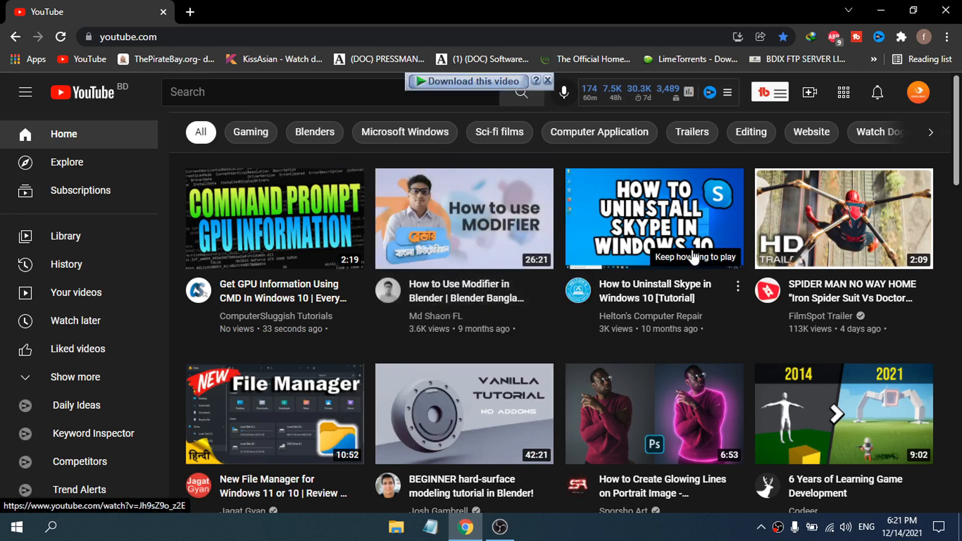
pyautogui.moveTo(654, 219)
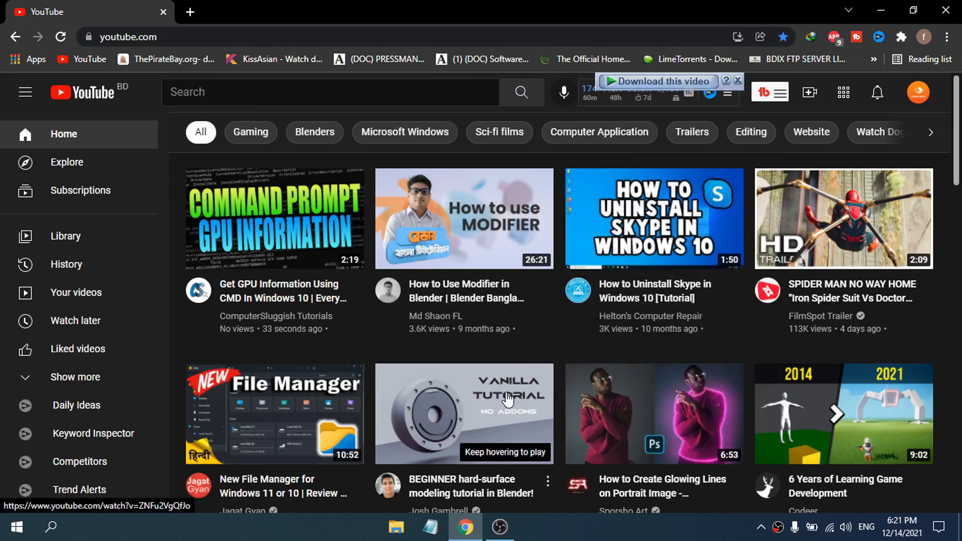
pyautogui.moveTo(570, 421)
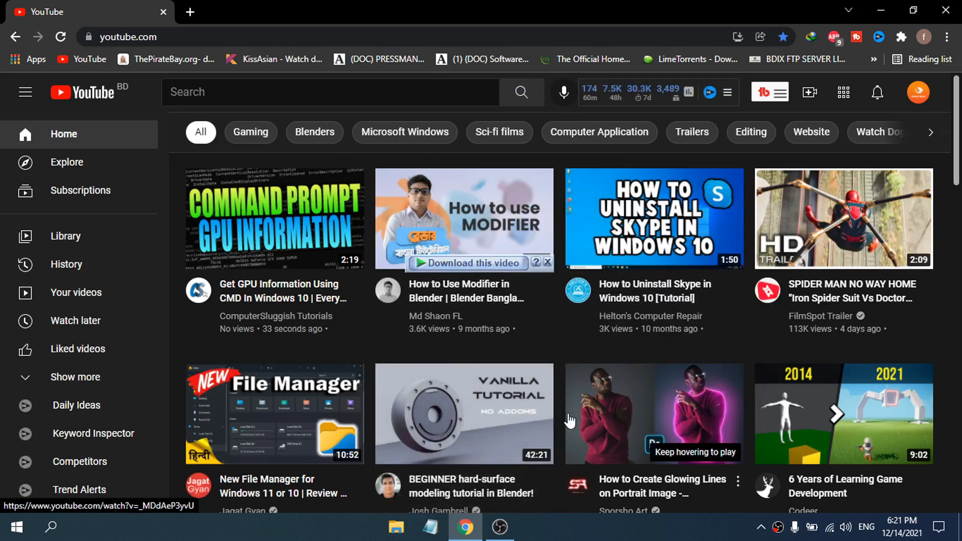
pyautogui.moveTo(574, 385)
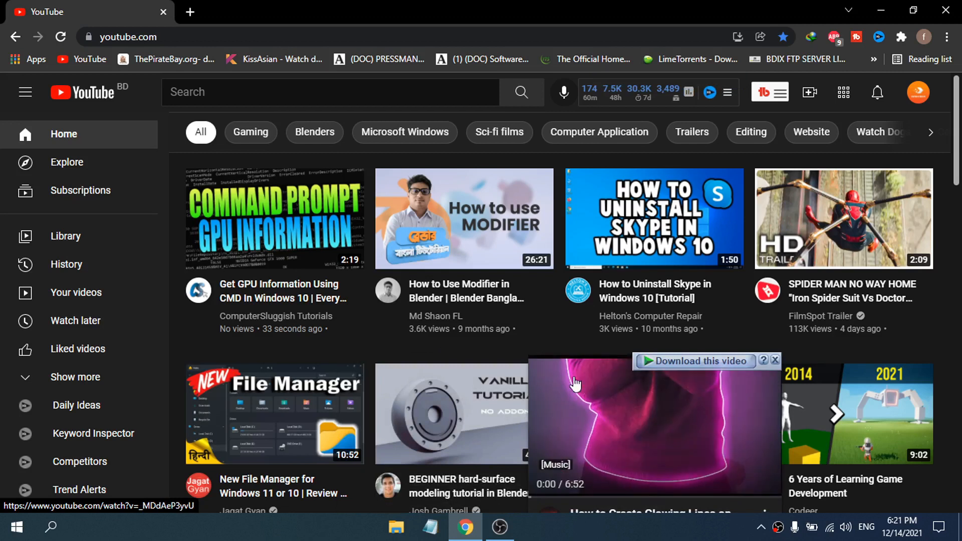
pyautogui.moveTo(598, 405)
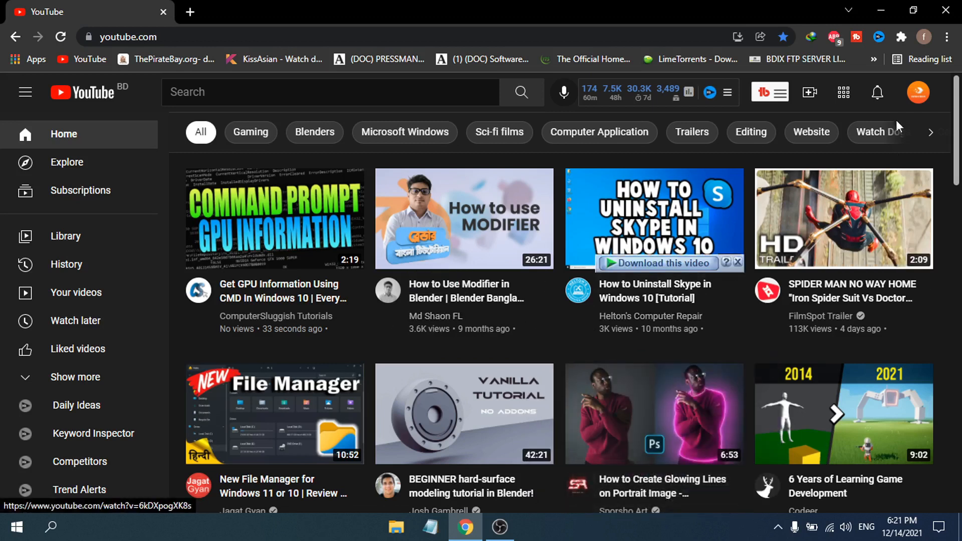
pyautogui.moveTo(919, 92)
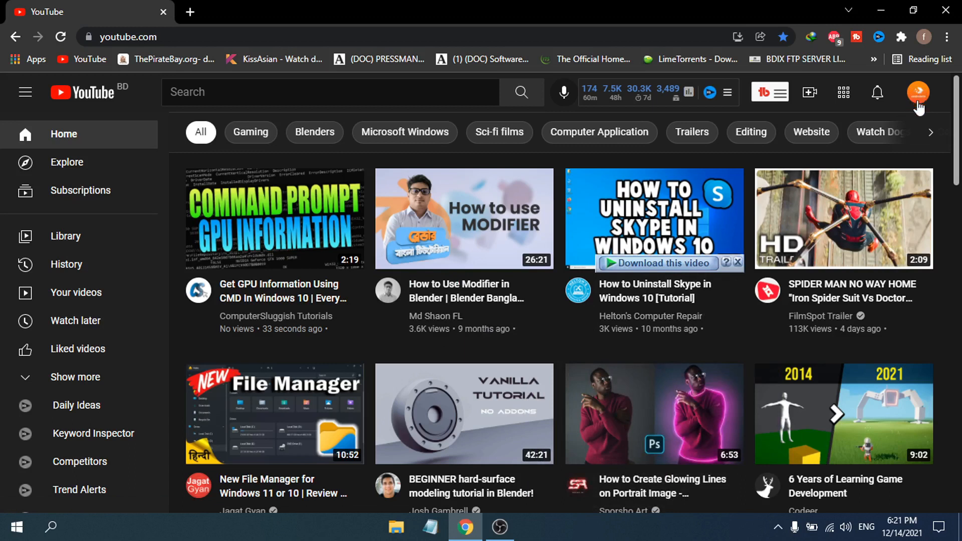
pyautogui.moveTo(916, 105)
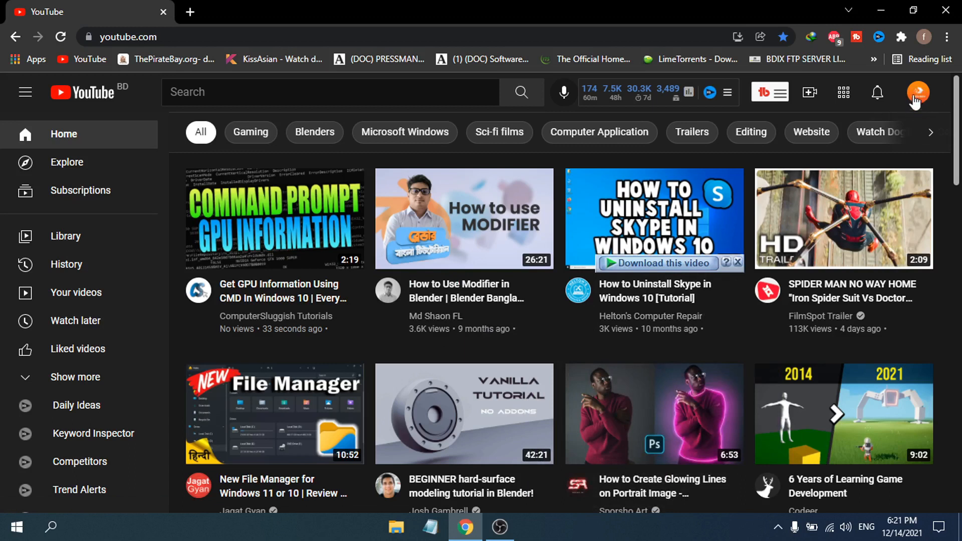
# - Open YouTube Settings from the profile avatar menu
pyautogui.click(917, 92)
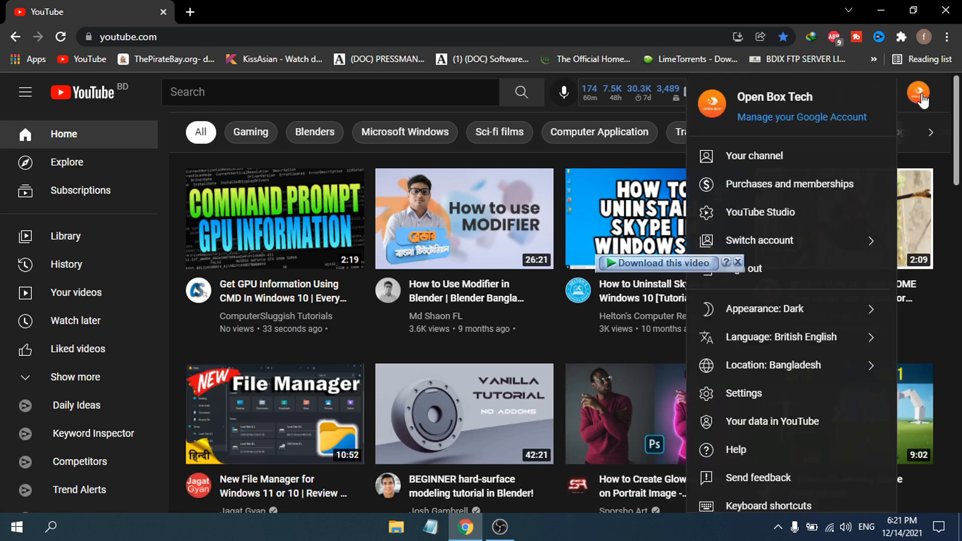
pyautogui.scroll(-3)
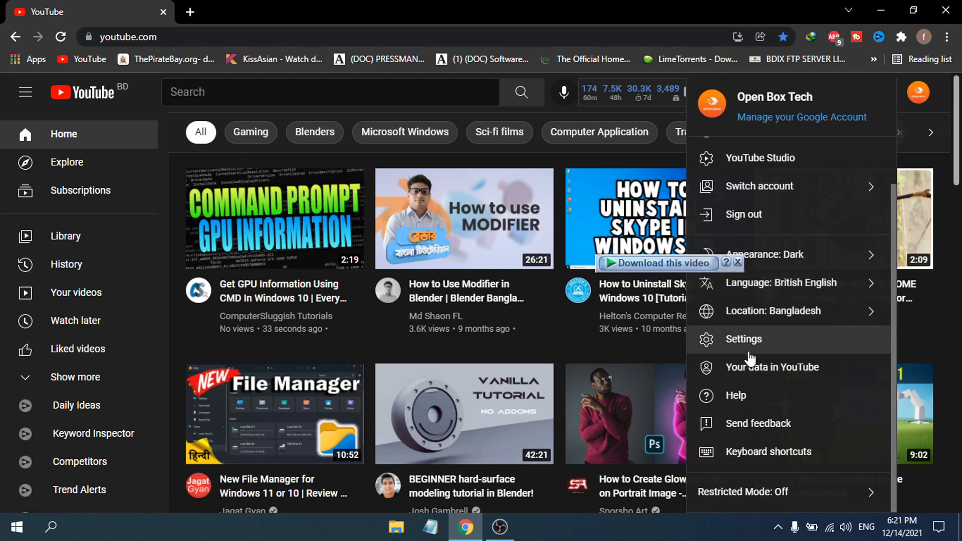
pyautogui.moveTo(743, 339)
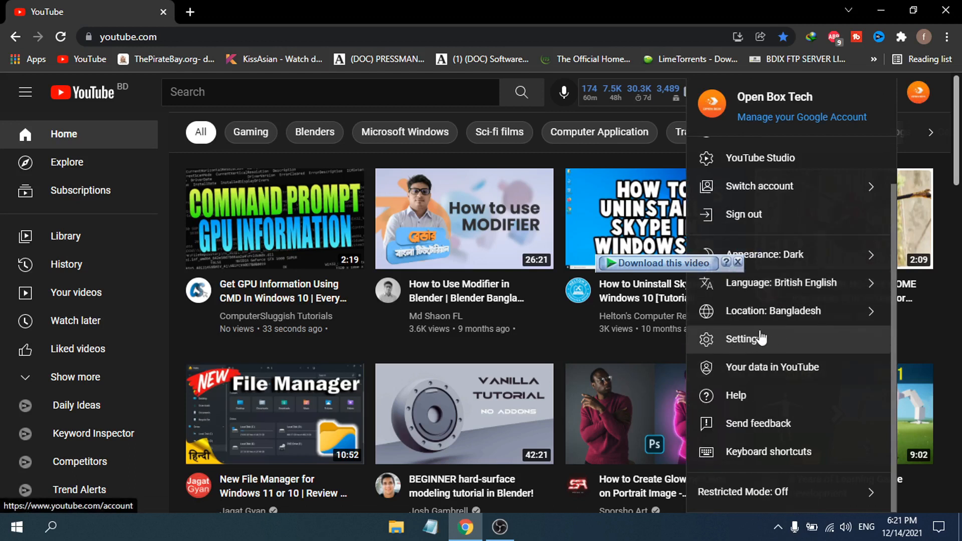
pyautogui.moveTo(747, 343)
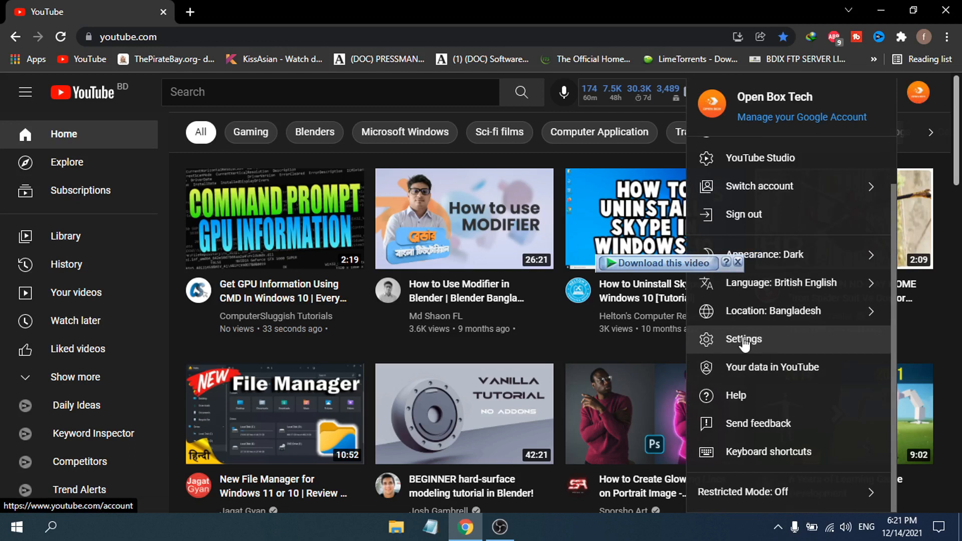
pyautogui.click(743, 339)
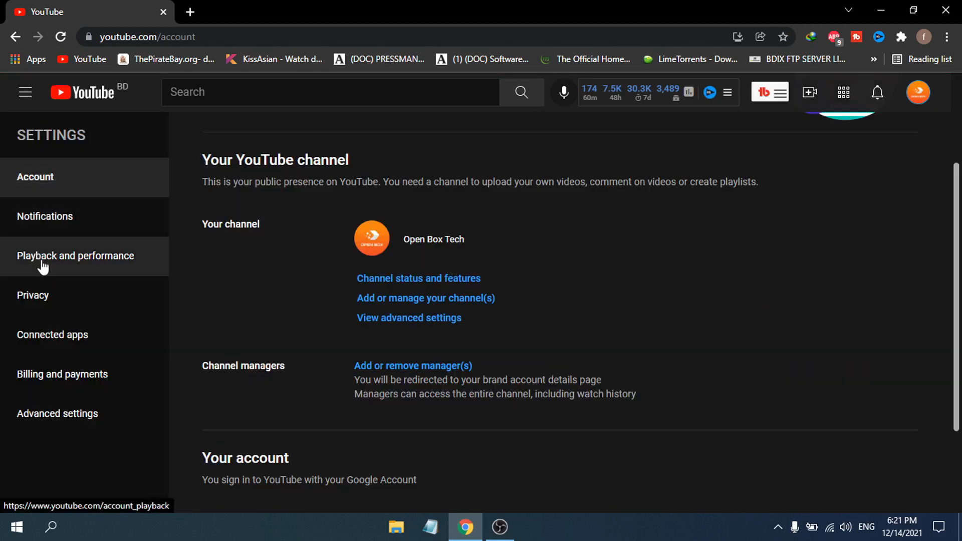
pyautogui.moveTo(90, 269)
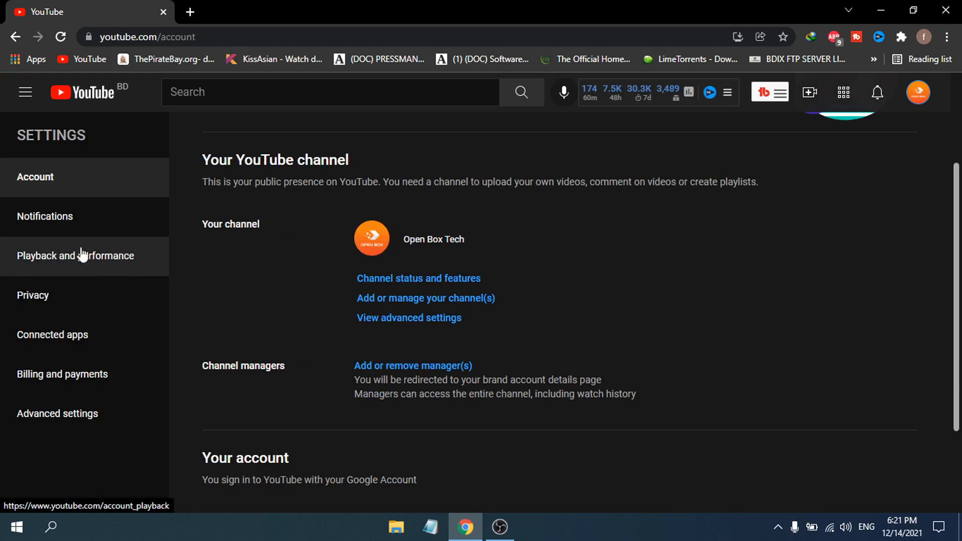
# - Select Playback and performance in the Settings sidebar
pyautogui.click(76, 255)
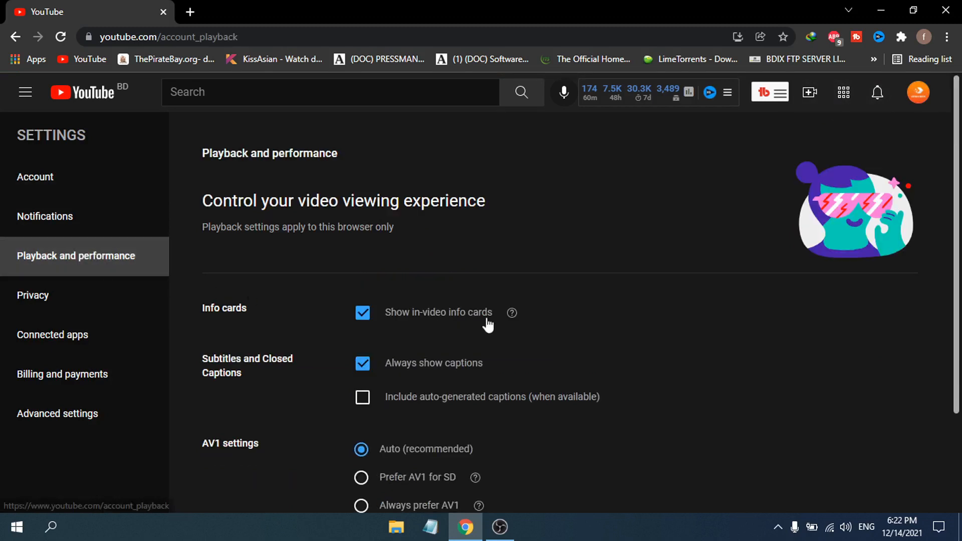
# - Turn off the Inline playback toggle under Browsing
pyautogui.scroll(-3)
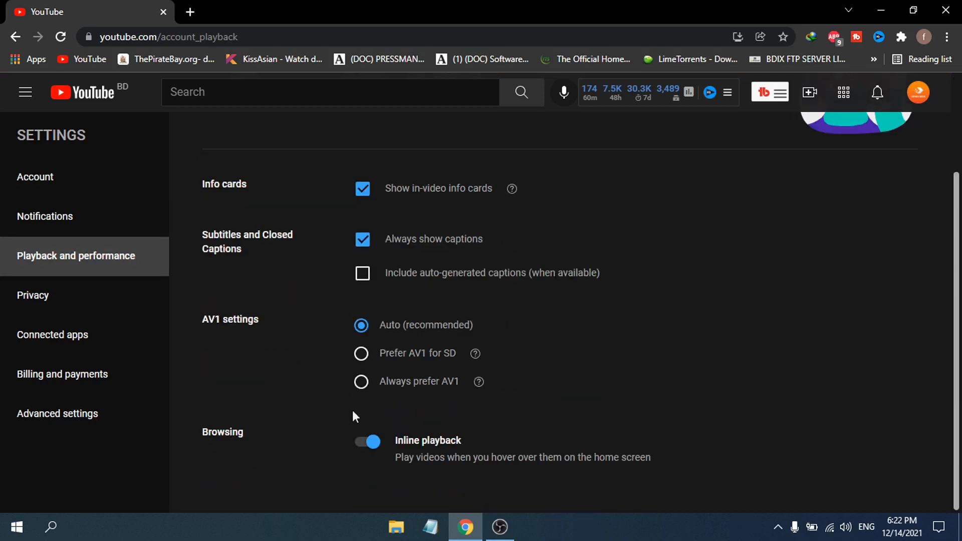
pyautogui.moveTo(494, 451)
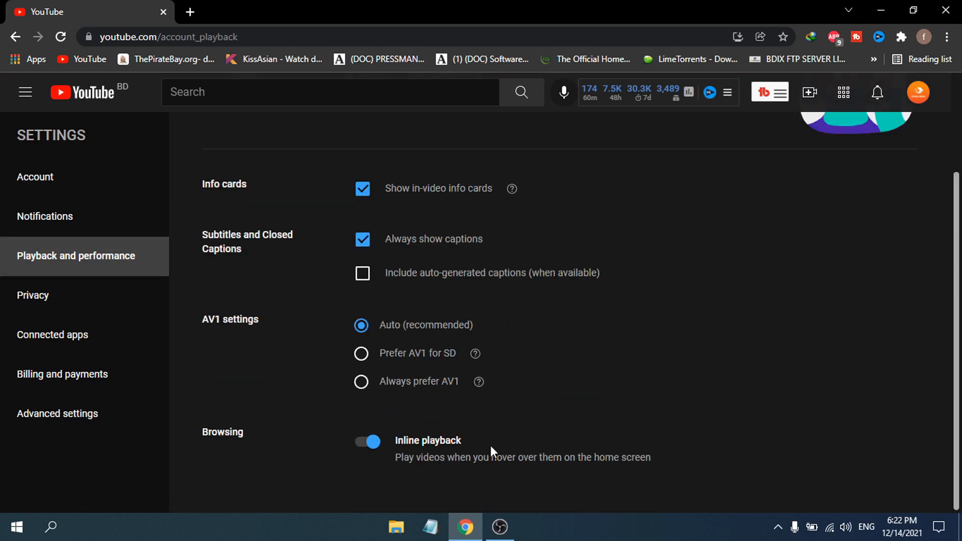
pyautogui.moveTo(417, 477)
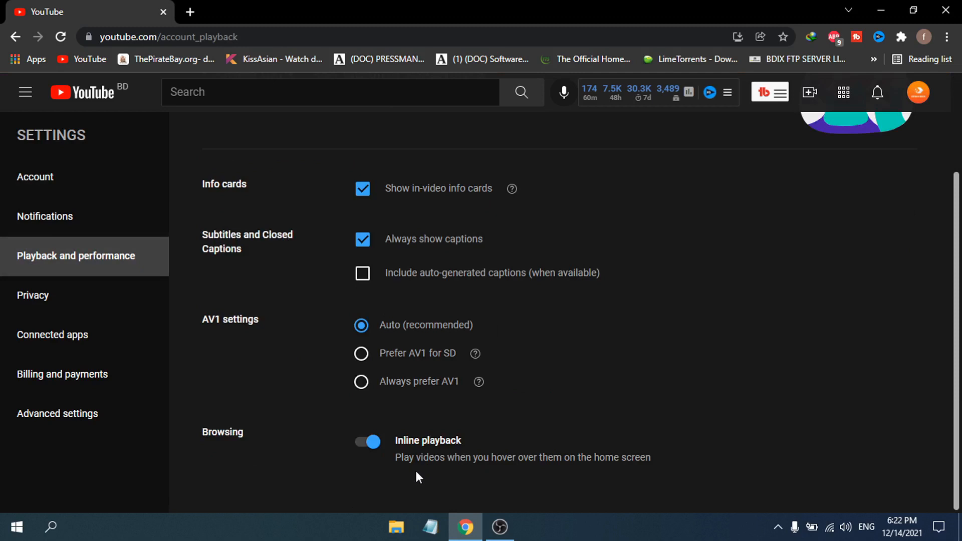
pyautogui.moveTo(577, 475)
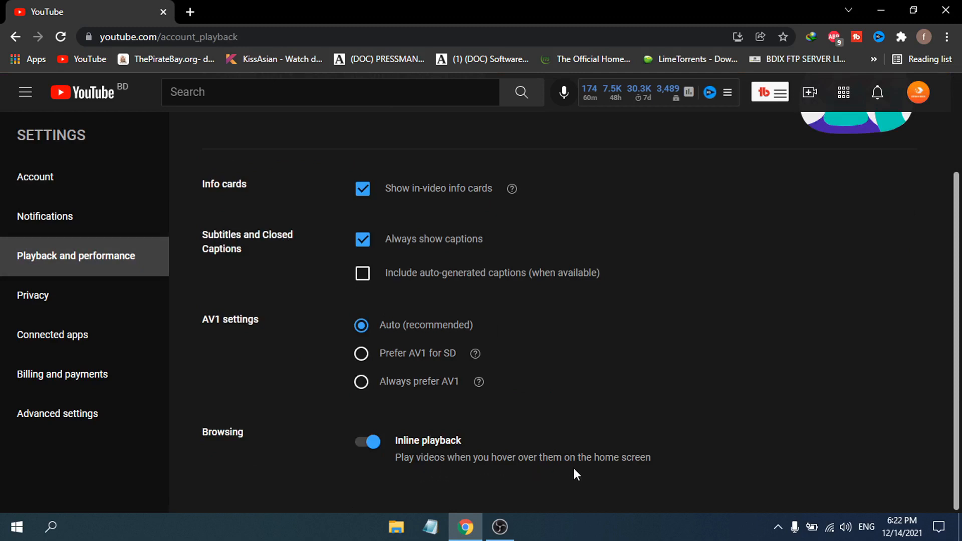
pyautogui.moveTo(410, 431)
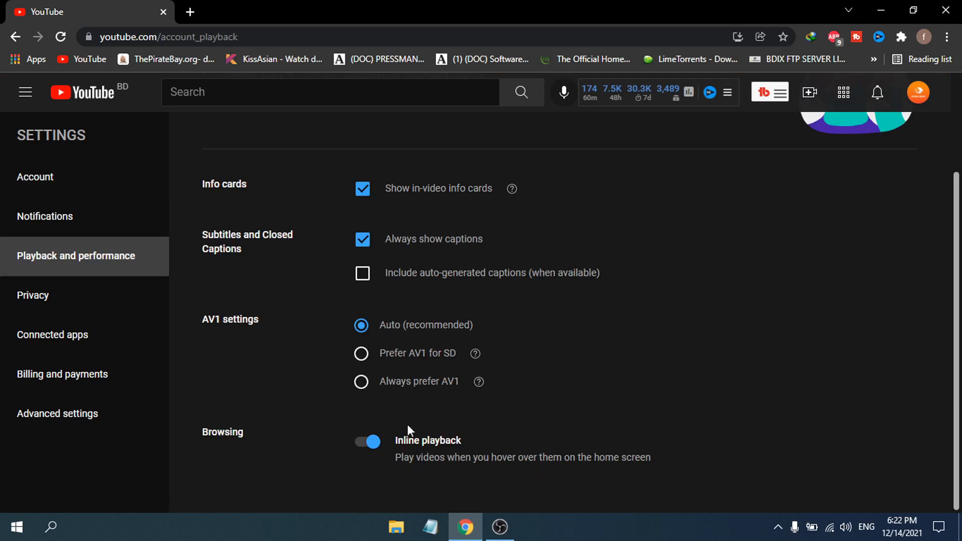
pyautogui.click(367, 442)
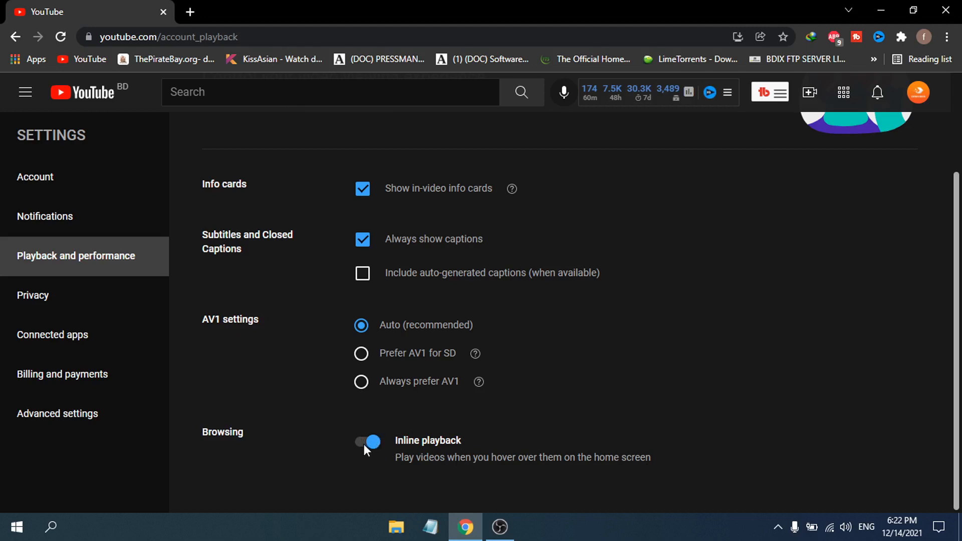
pyautogui.click(367, 442)
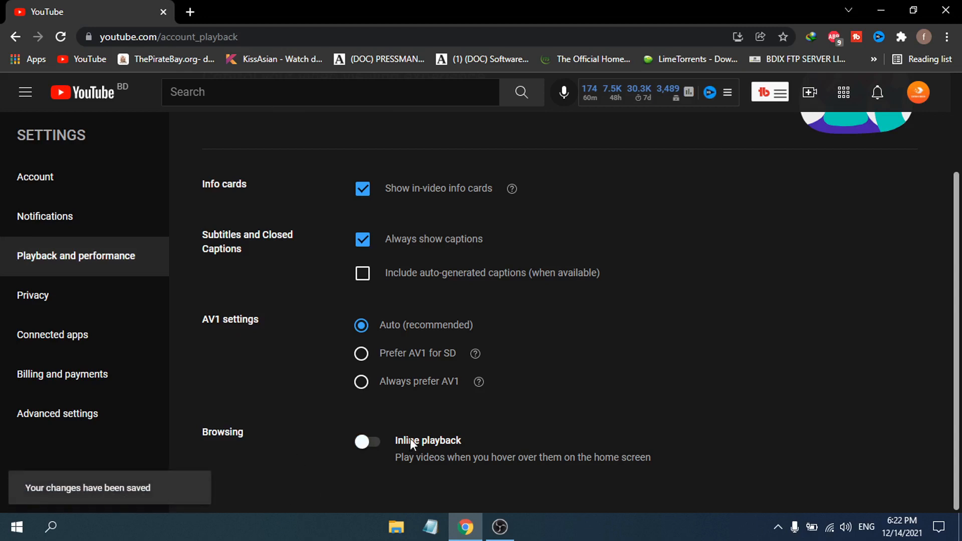
pyautogui.moveTo(394, 427)
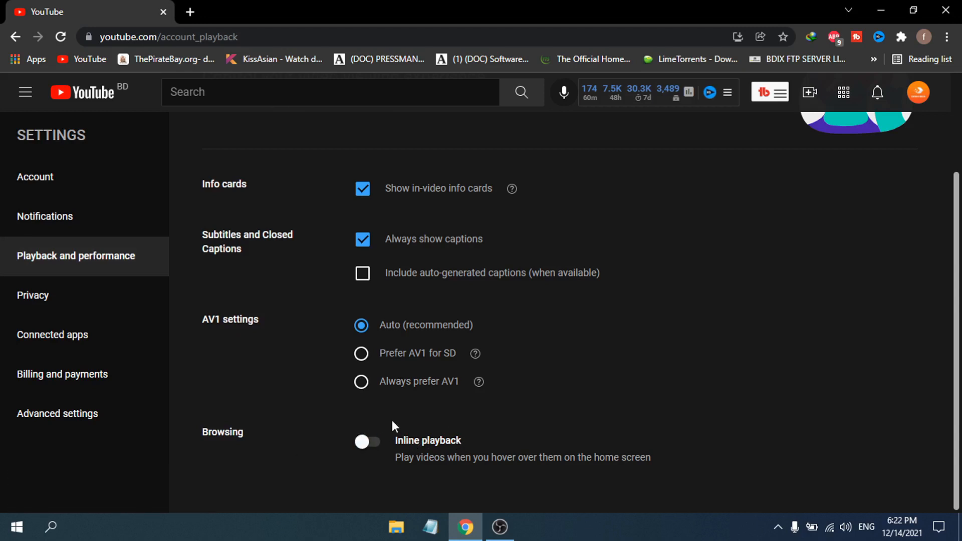
pyautogui.moveTo(91, 66)
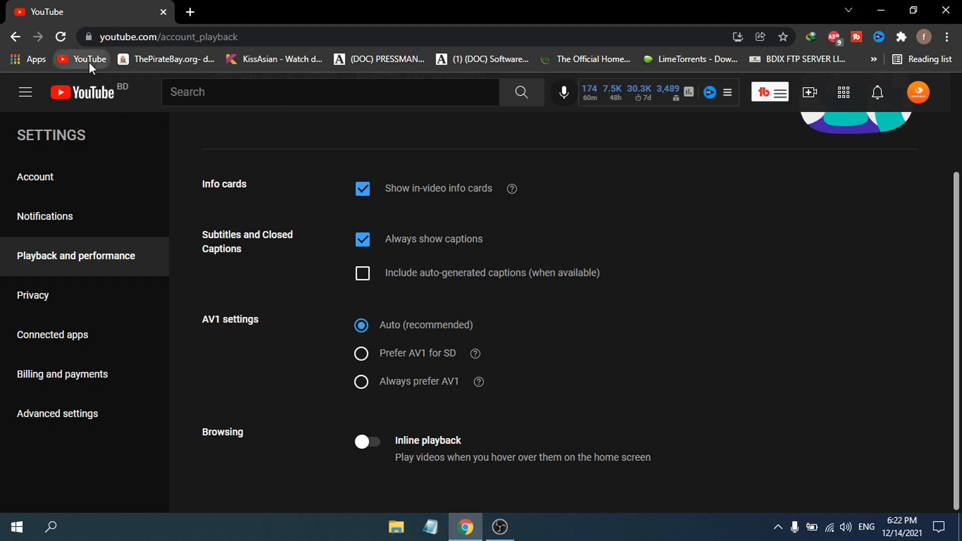
# - Reload the YouTube home feed and check thumbnails no longer autoplay on hover
pyautogui.click(82, 60)
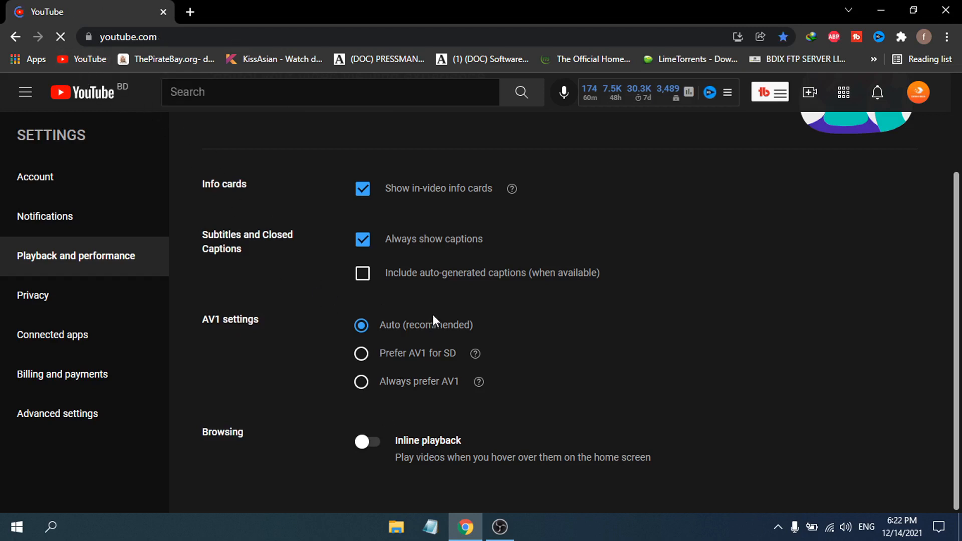
pyautogui.click(80, 93)
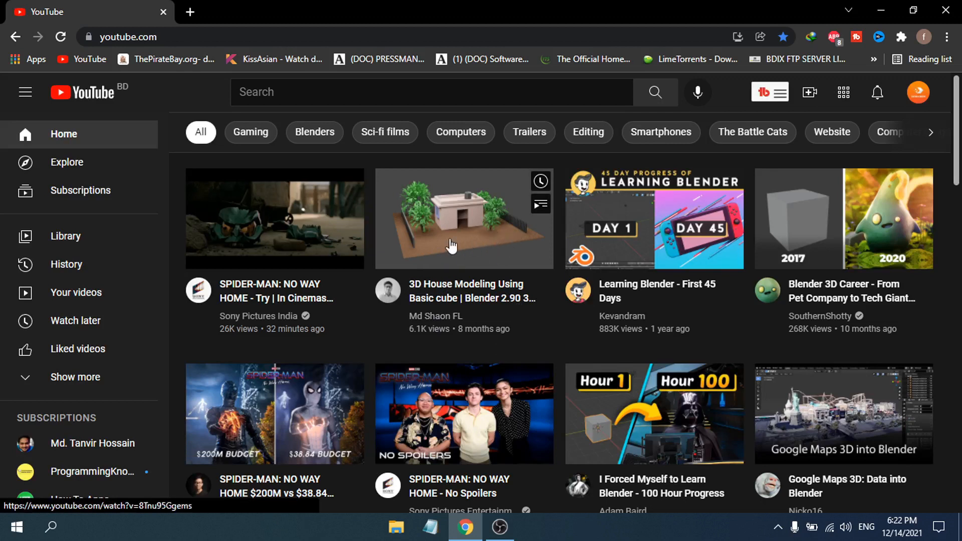
pyautogui.click(76, 377)
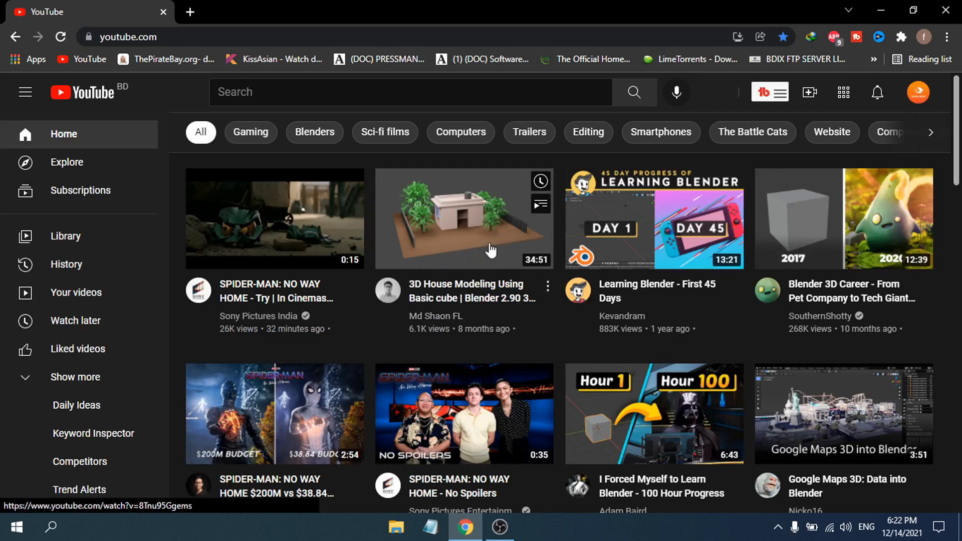
pyautogui.moveTo(638, 251)
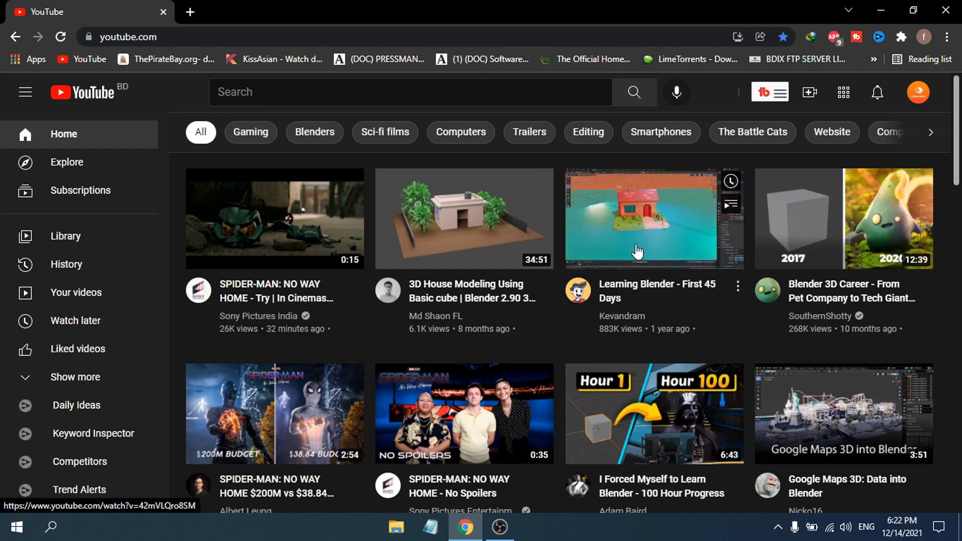
pyautogui.moveTo(638, 310)
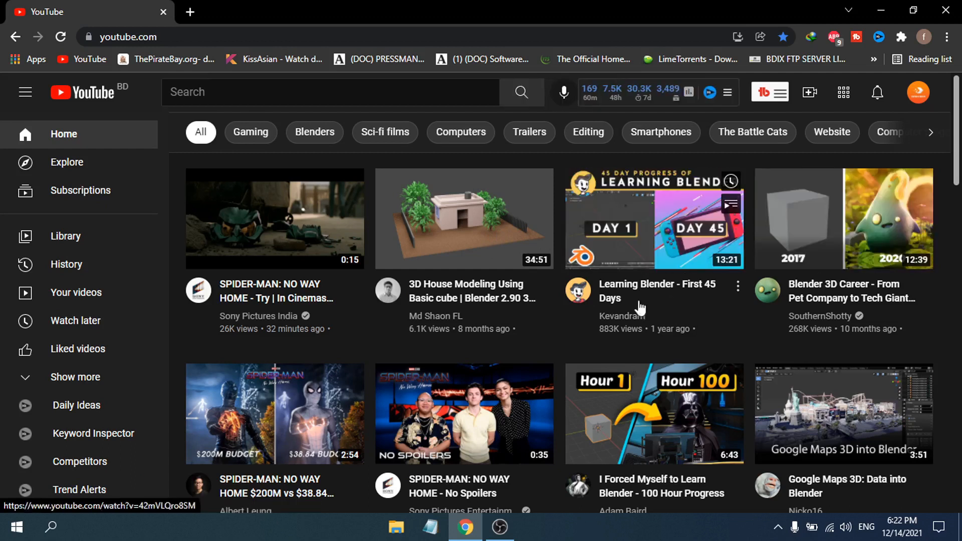
pyautogui.moveTo(570, 352)
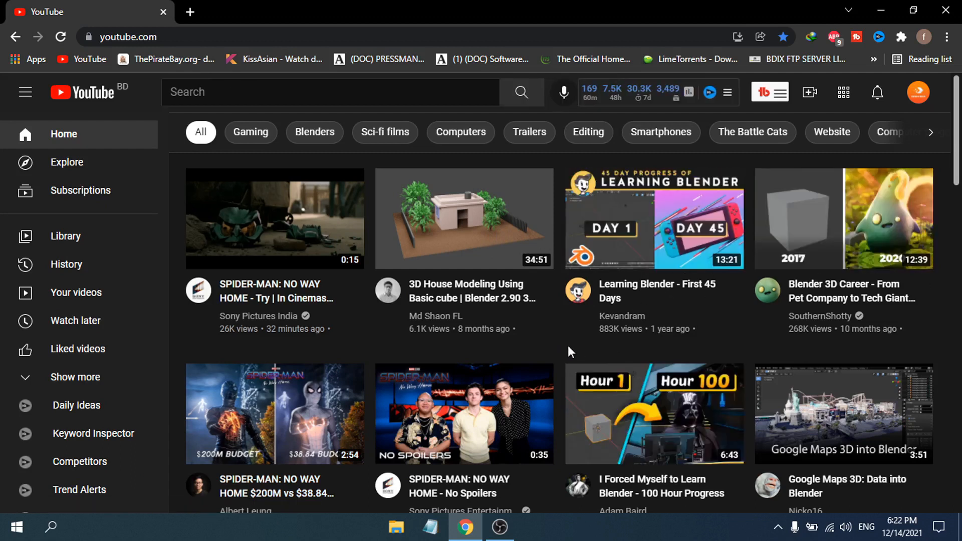
pyautogui.moveTo(560, 346)
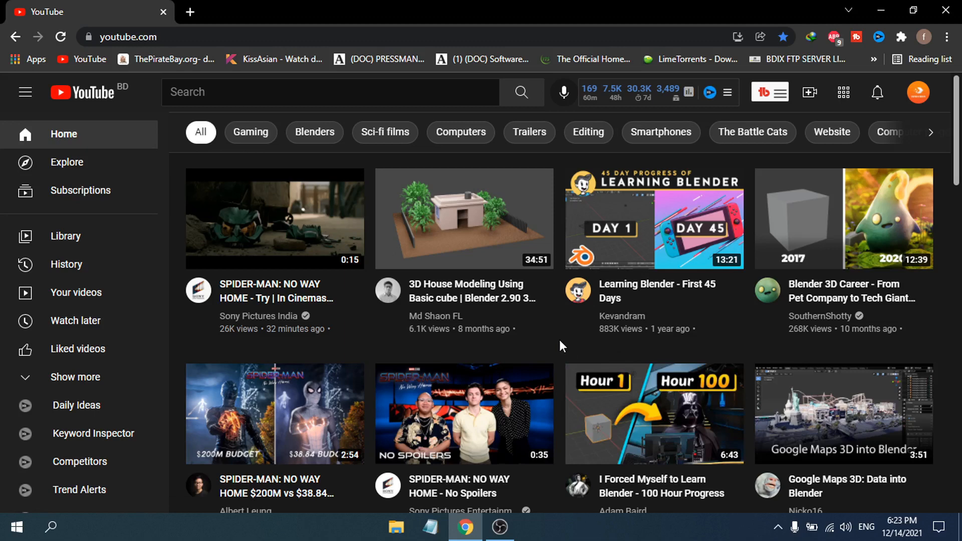
pyautogui.scroll(-3)
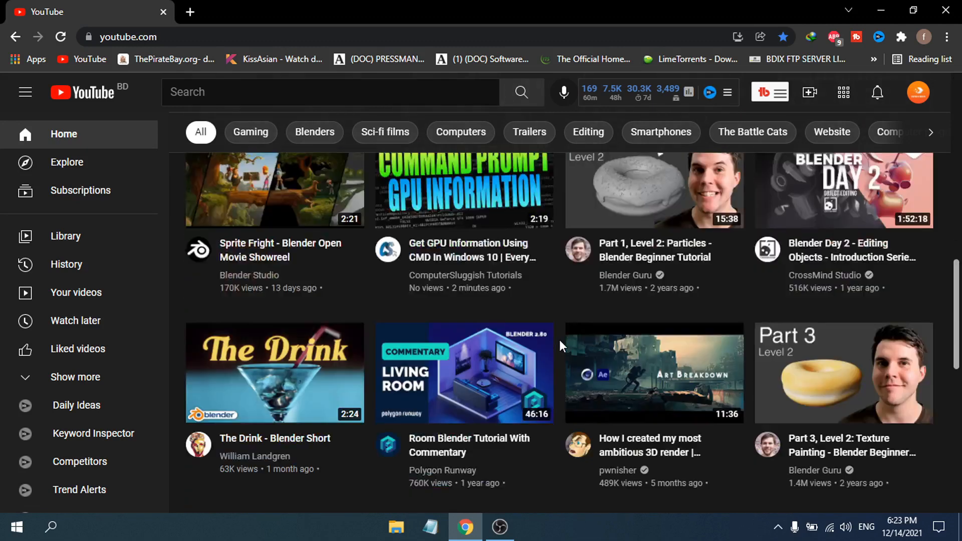